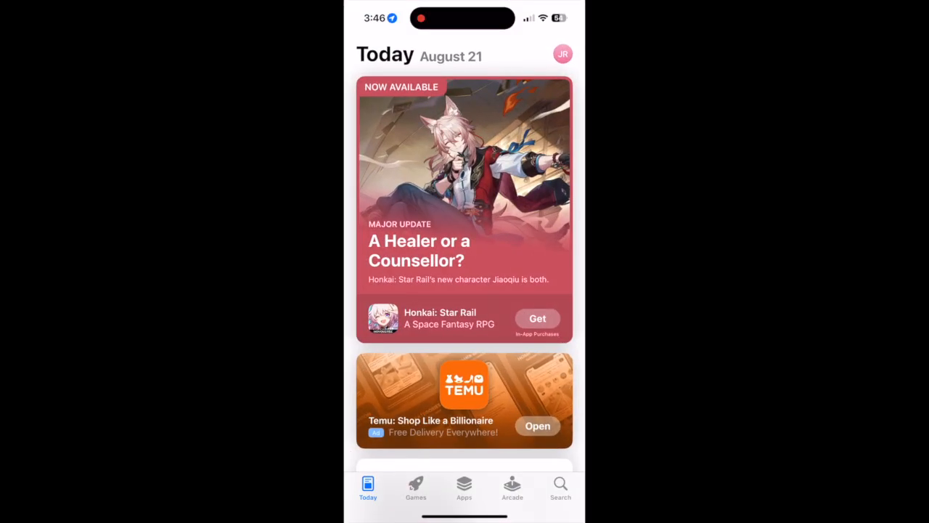
Install GarageBand from the App Store and preview the July - John Patitucci song in Downloads
{"action": "left_click", "coordinate": [559, 486]}
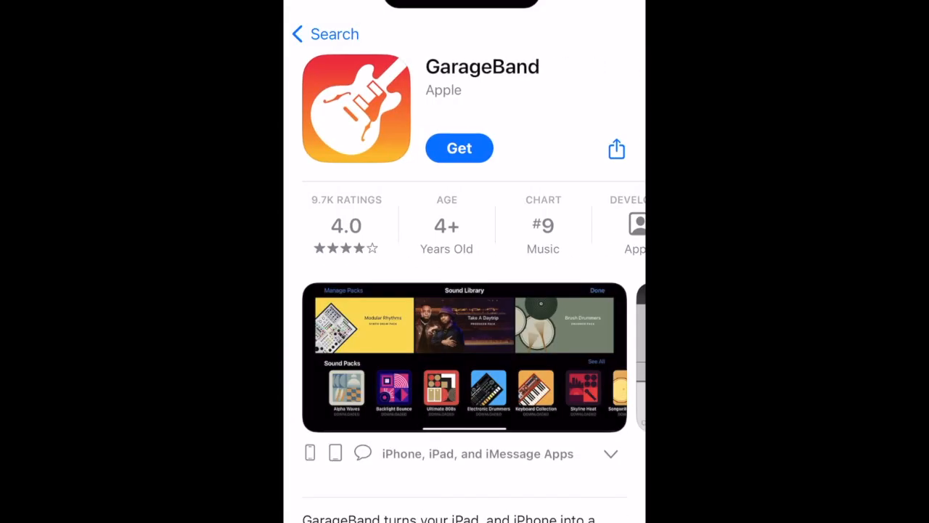
{"action": "left_click", "coordinate": [459, 147]}
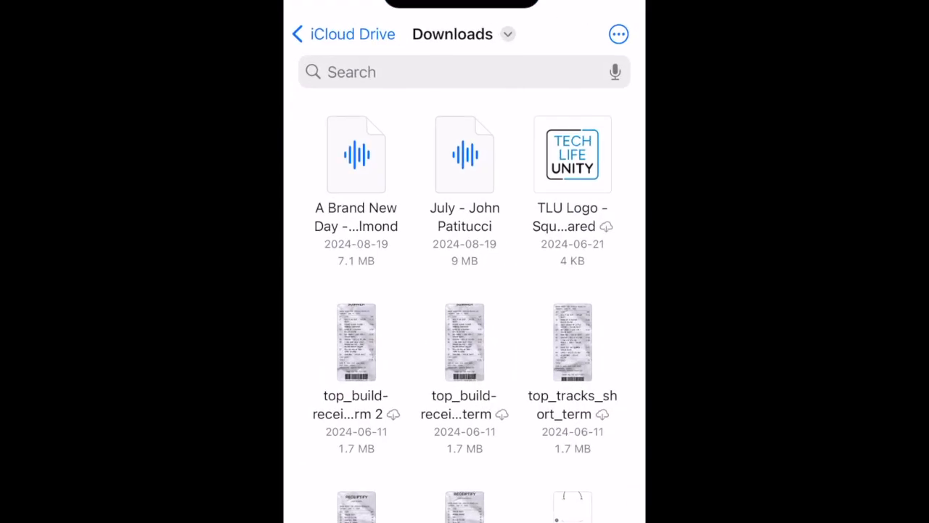
{"action": "left_click", "coordinate": [465, 154]}
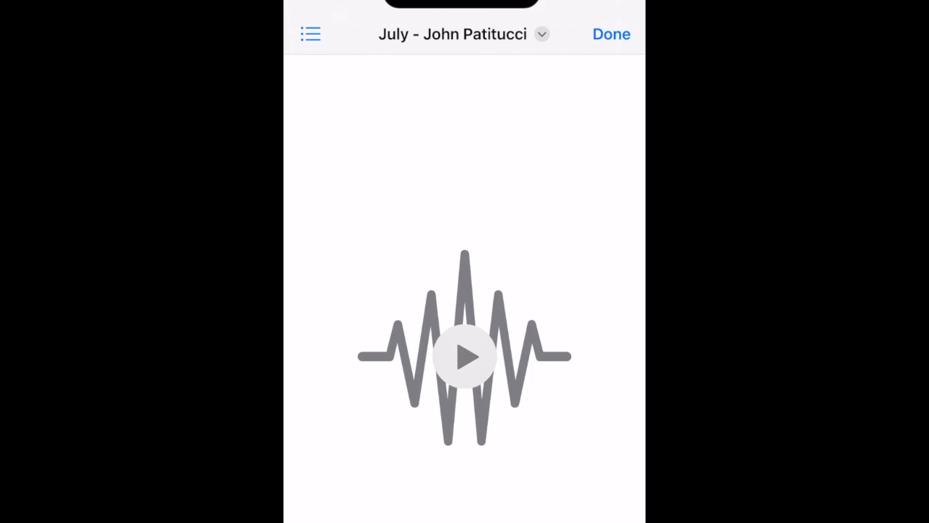
{"action": "left_click", "coordinate": [464, 356]}
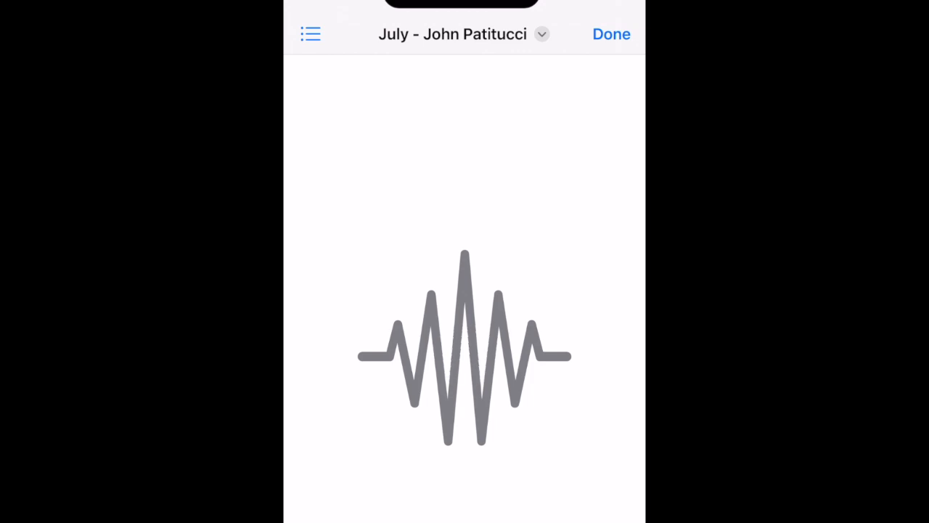
{"action": "left_click", "coordinate": [464, 356]}
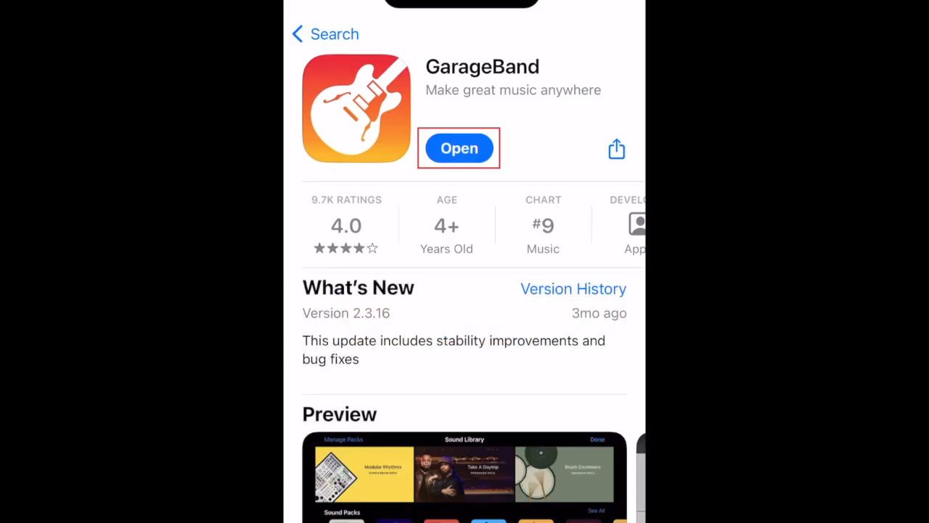
Launch GarageBand, allow microphone access, and continue past the welcome and Sound Library screens
{"action": "left_click", "coordinate": [459, 148]}
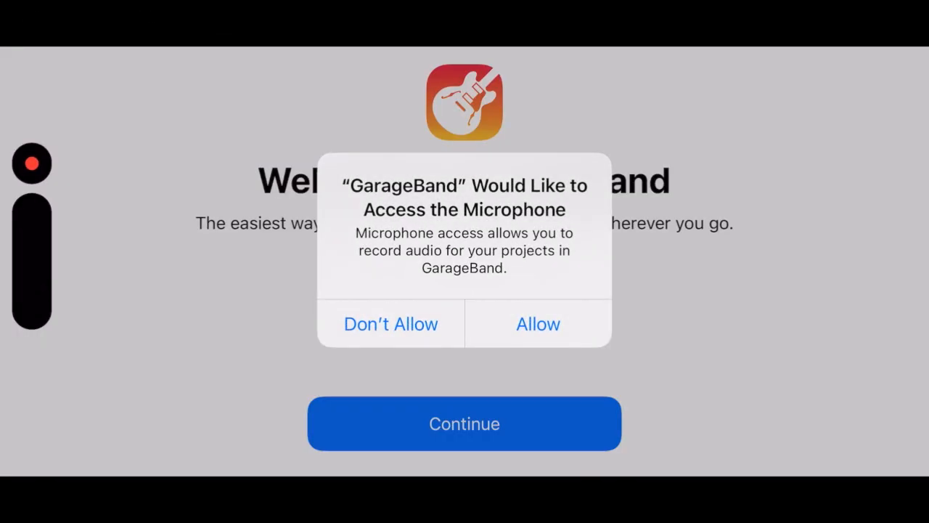
{"action": "left_click", "coordinate": [538, 324]}
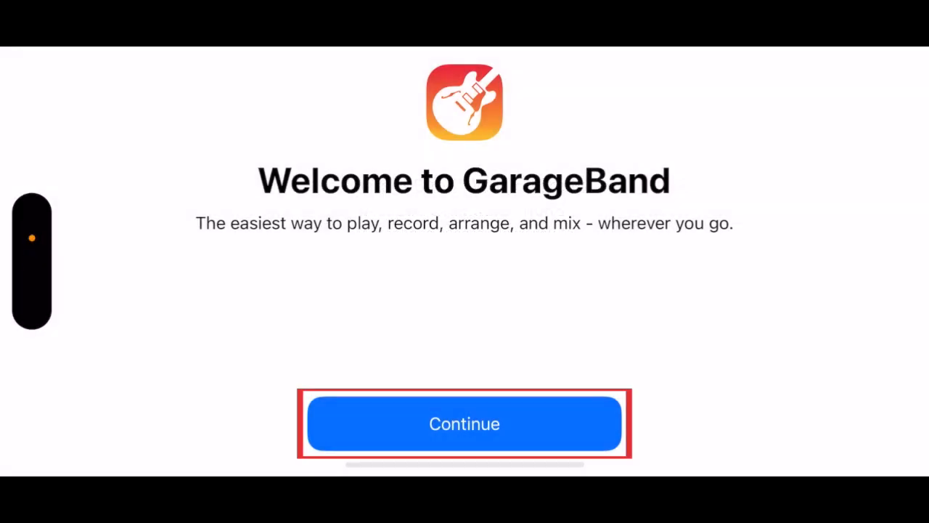
{"action": "left_click", "coordinate": [464, 423]}
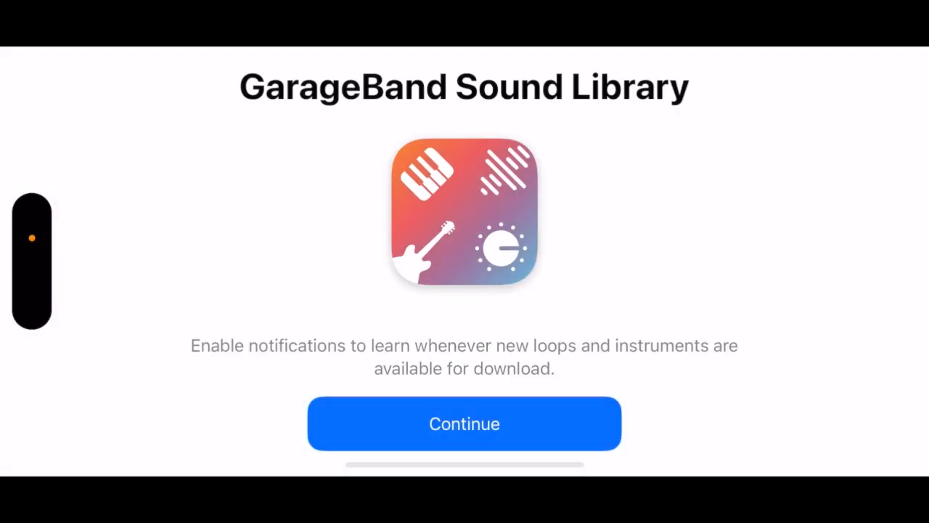
{"action": "left_click", "coordinate": [463, 423]}
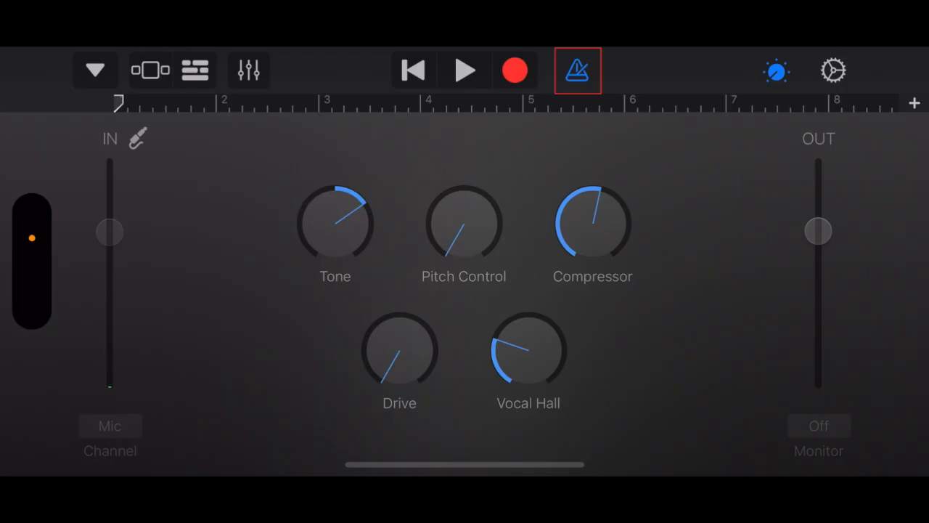
Turn the metronome off, switch to Tracks view, and set section length to Automatic
{"action": "left_click", "coordinate": [195, 70]}
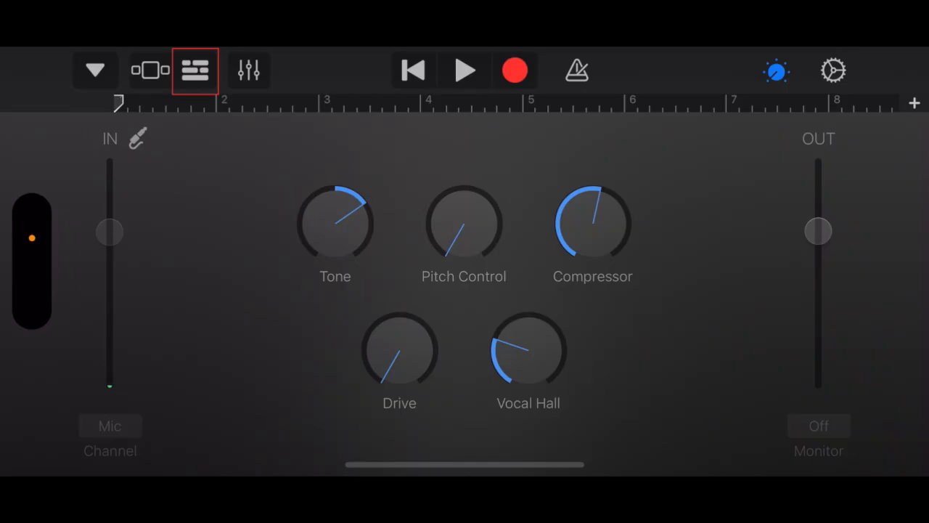
{"action": "left_click", "coordinate": [195, 70]}
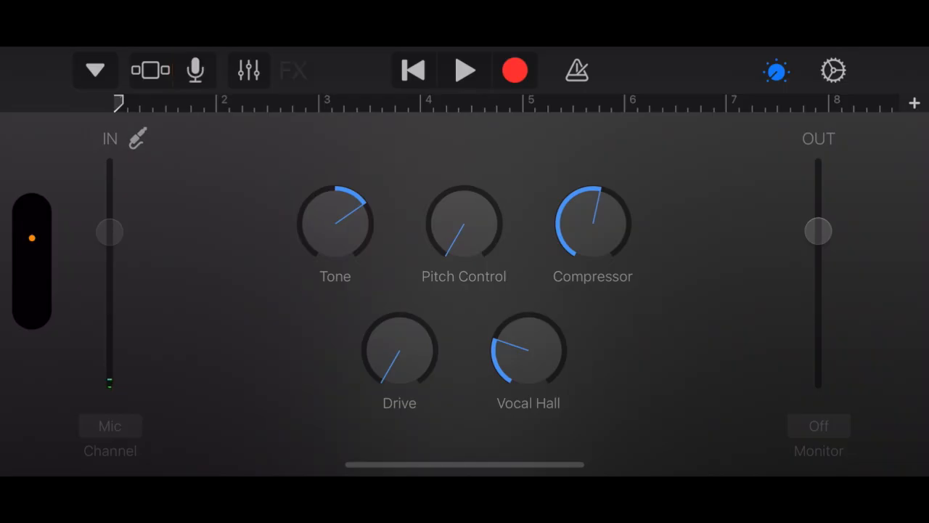
{"action": "left_click", "coordinate": [294, 70]}
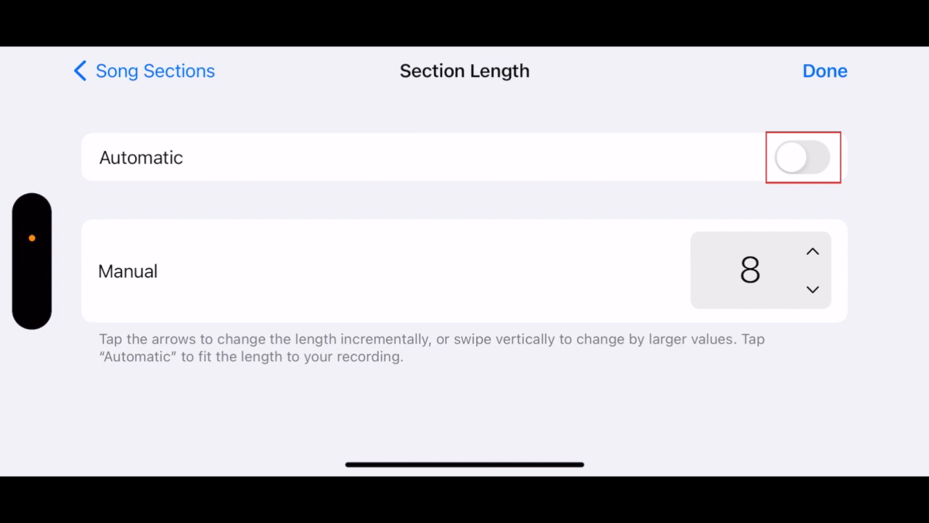
{"action": "left_click", "coordinate": [802, 157]}
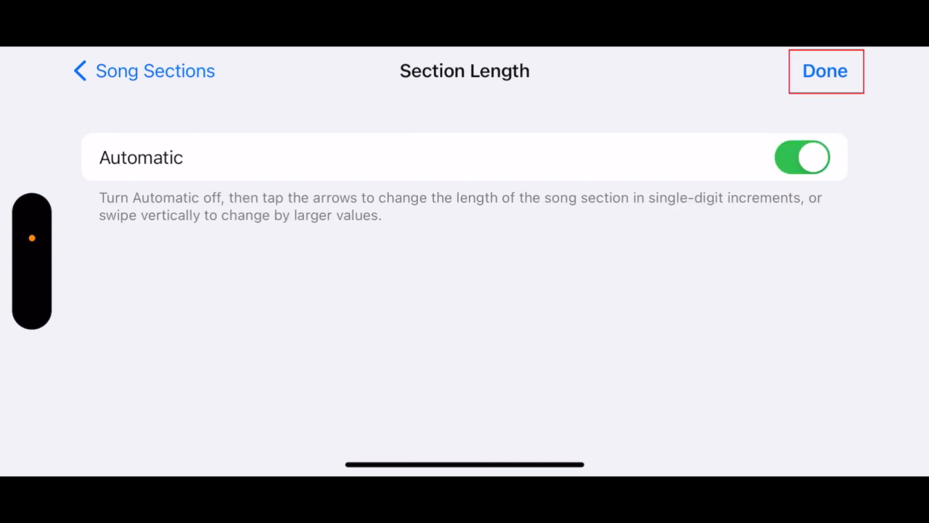
{"action": "left_click", "coordinate": [824, 71]}
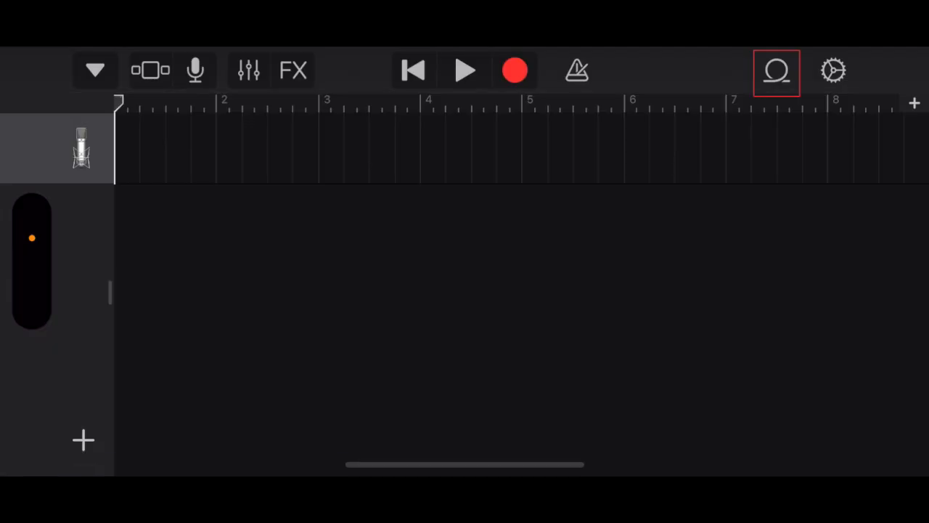
Place the July - John Patitucci song from Files onto the track and trim the clip
{"action": "left_click", "coordinate": [776, 70]}
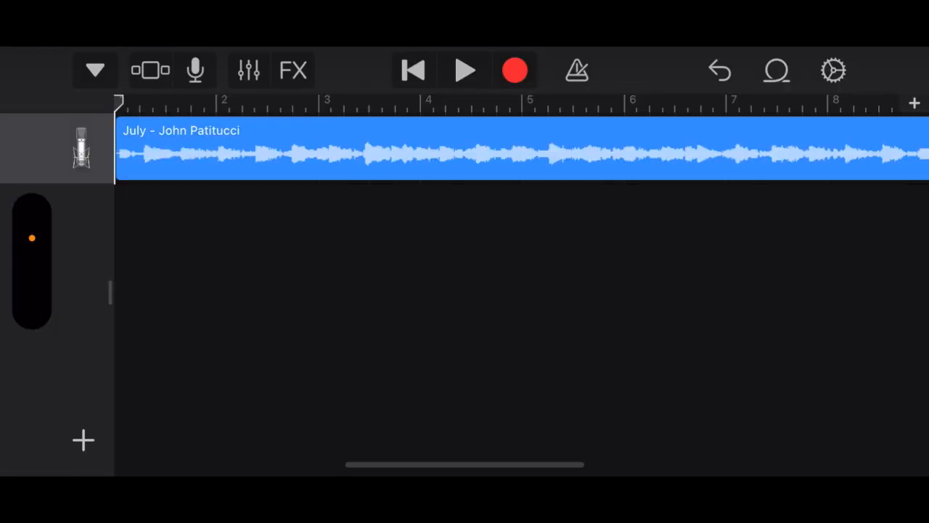
{"action": "left_click", "coordinate": [465, 70]}
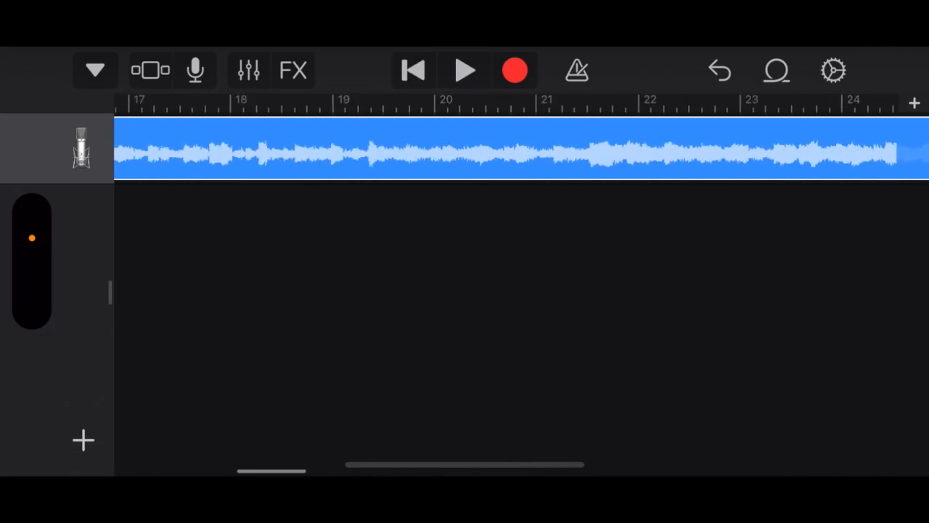
{"action": "scroll", "scroll_direction": "right", "scroll_amount": 3}
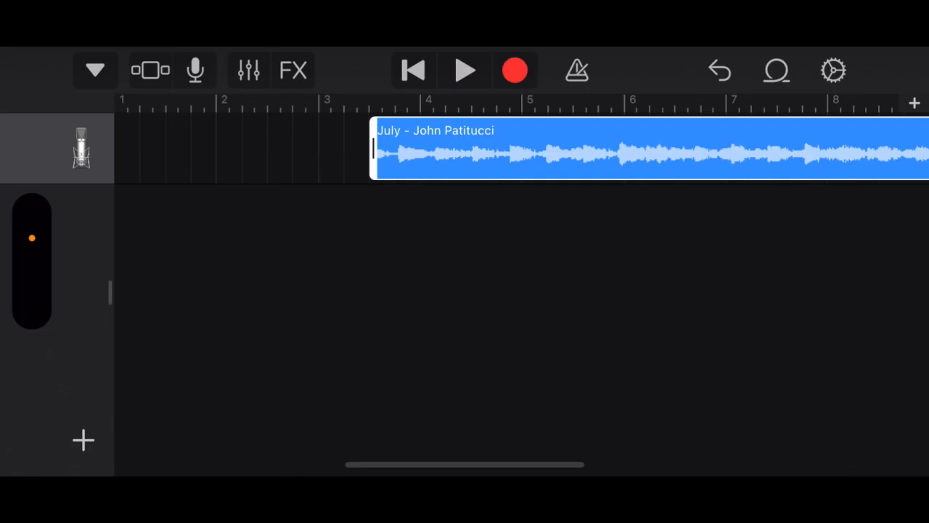
{"action": "scroll", "scroll_direction": "right", "scroll_amount": 3}
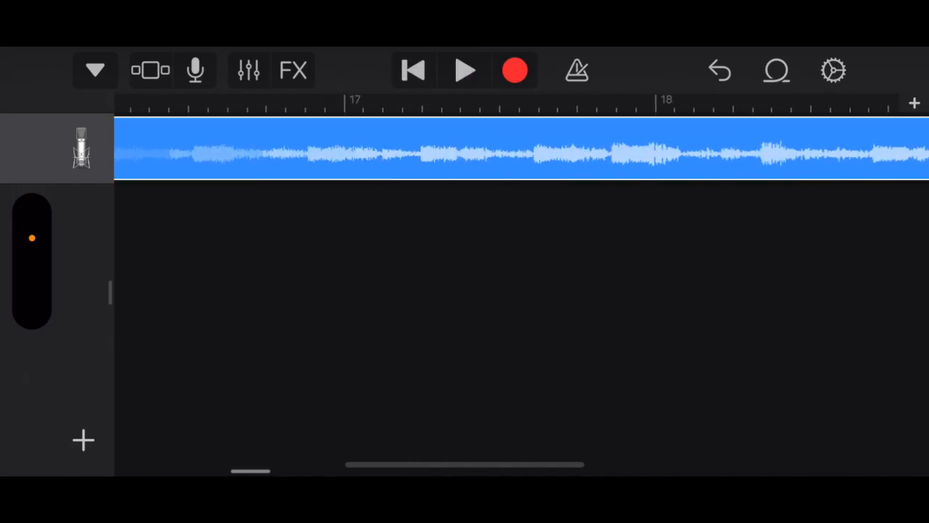
{"action": "scroll", "scroll_direction": "left", "scroll_amount": 3}
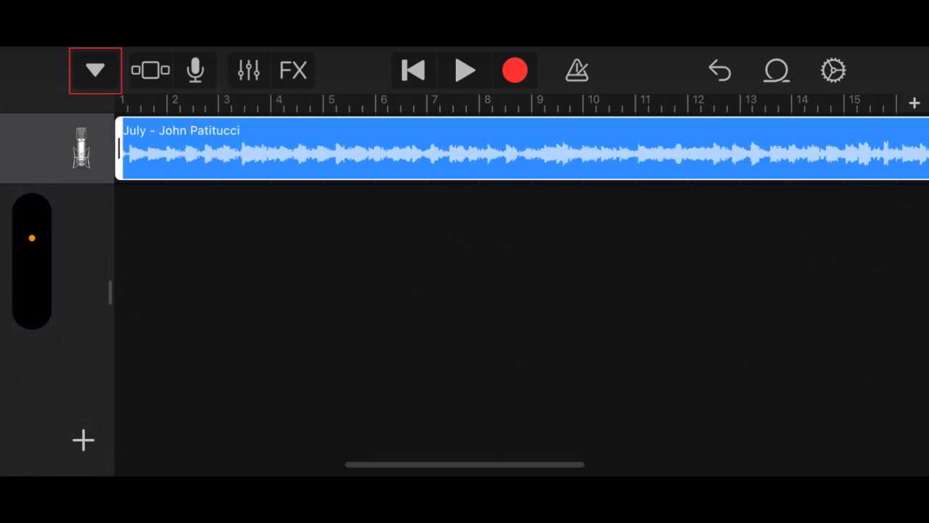
Share the My Song project as a ringtone named July and dismiss the success message
{"action": "scroll", "scroll_direction": "right", "scroll_amount": 3}
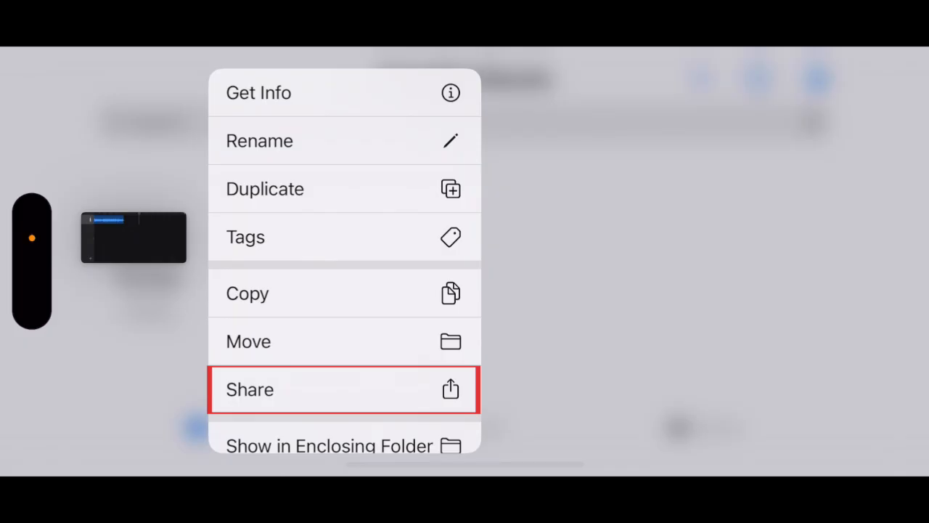
{"action": "left_click", "coordinate": [343, 389]}
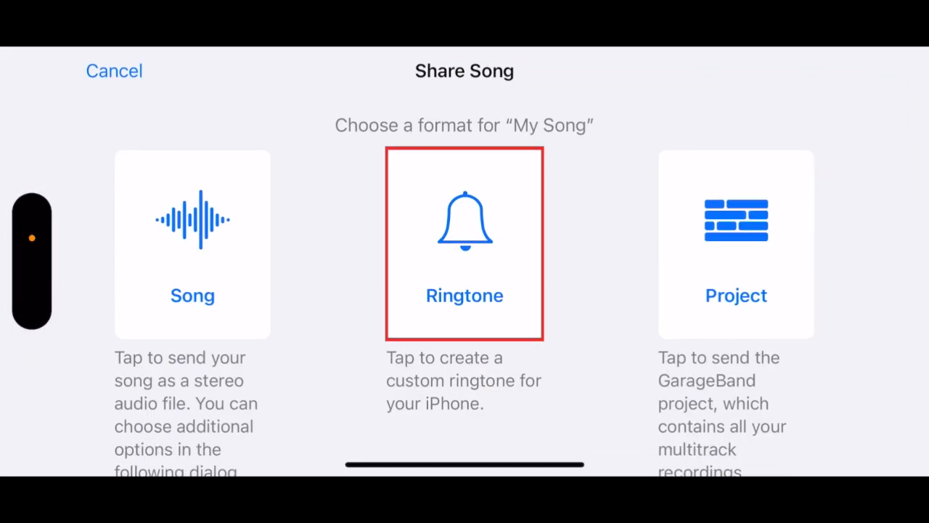
{"action": "left_click", "coordinate": [464, 243]}
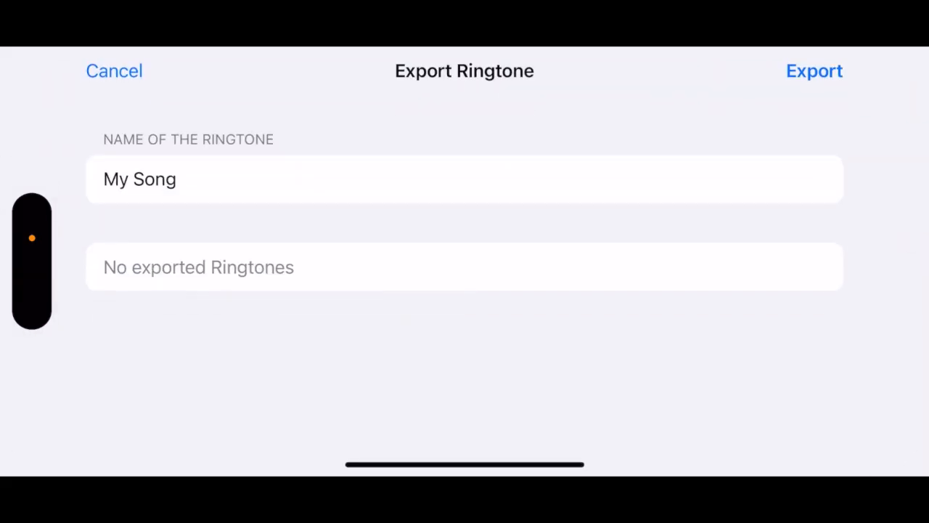
{"action": "type", "text": "Jul"}
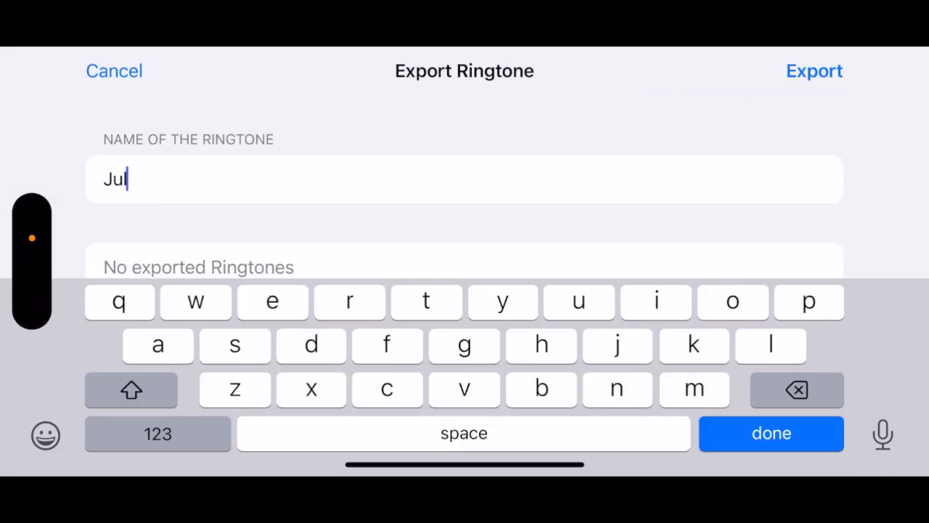
{"action": "type", "text": "y"}
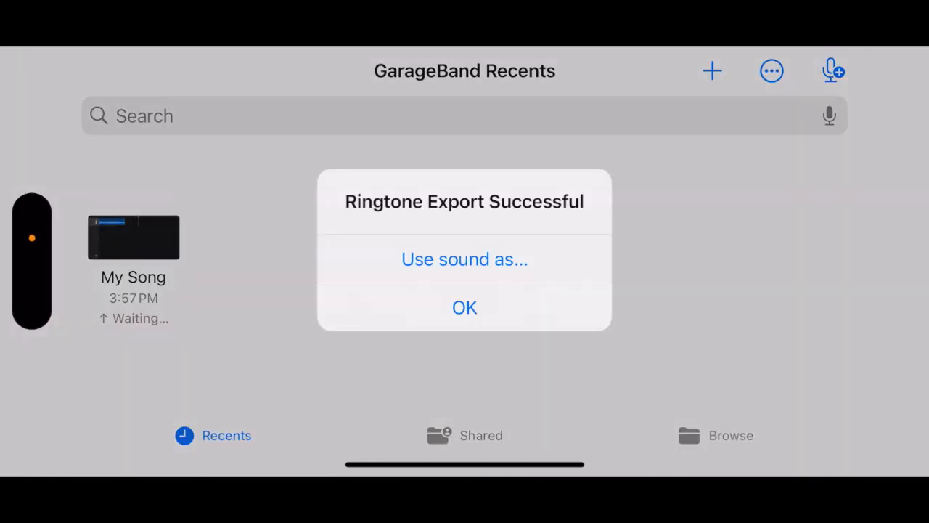
{"action": "left_click", "coordinate": [464, 307]}
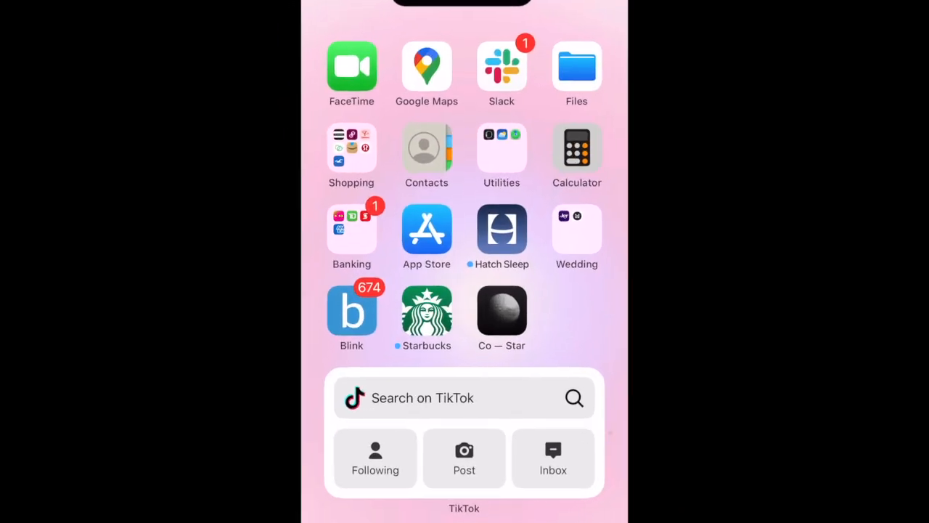
Open Settings to Sounds & Haptics > Ringtone, where Sencha is currently selected
{"action": "scroll", "scroll_direction": "left", "scroll_amount": 3}
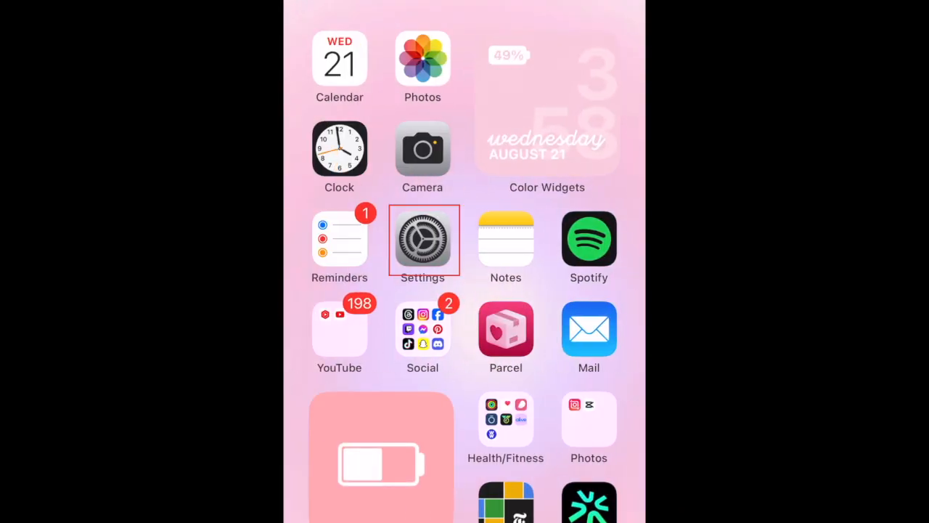
{"action": "left_click", "coordinate": [422, 240]}
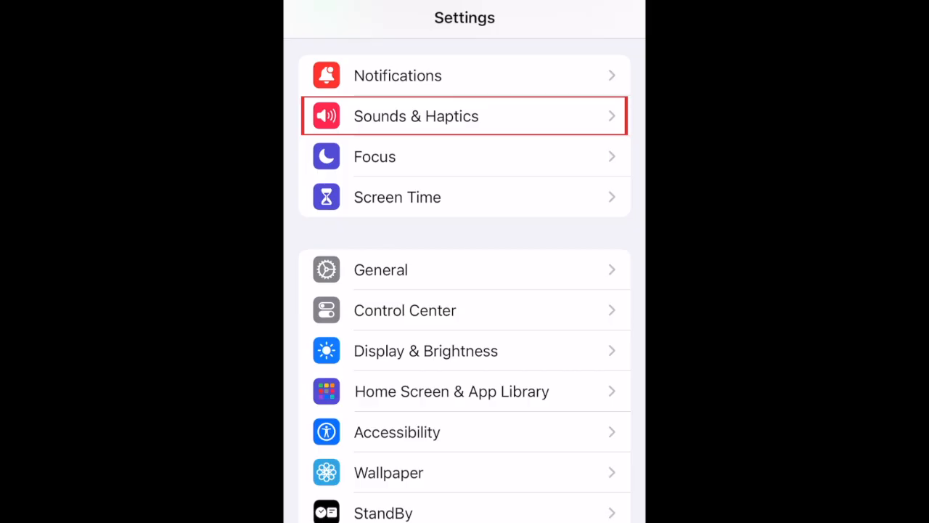
{"action": "left_click", "coordinate": [464, 115]}
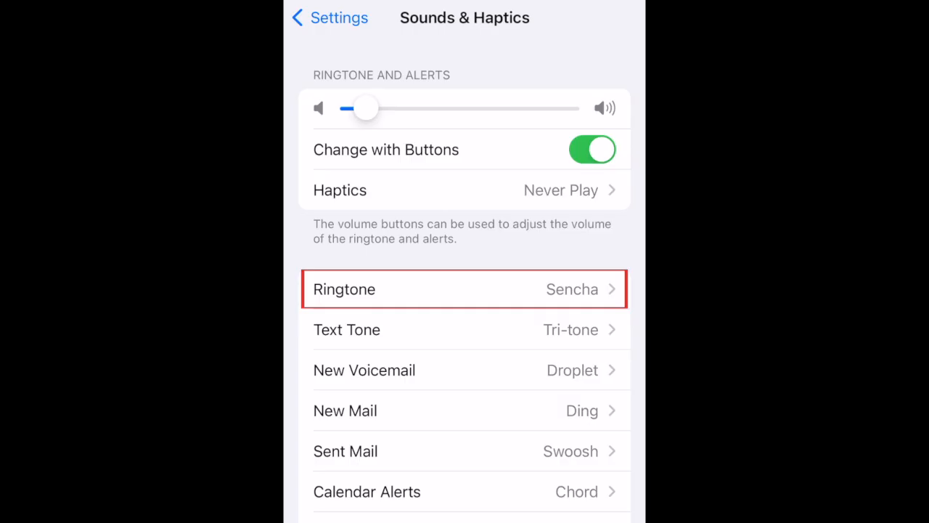
{"action": "left_click", "coordinate": [464, 289]}
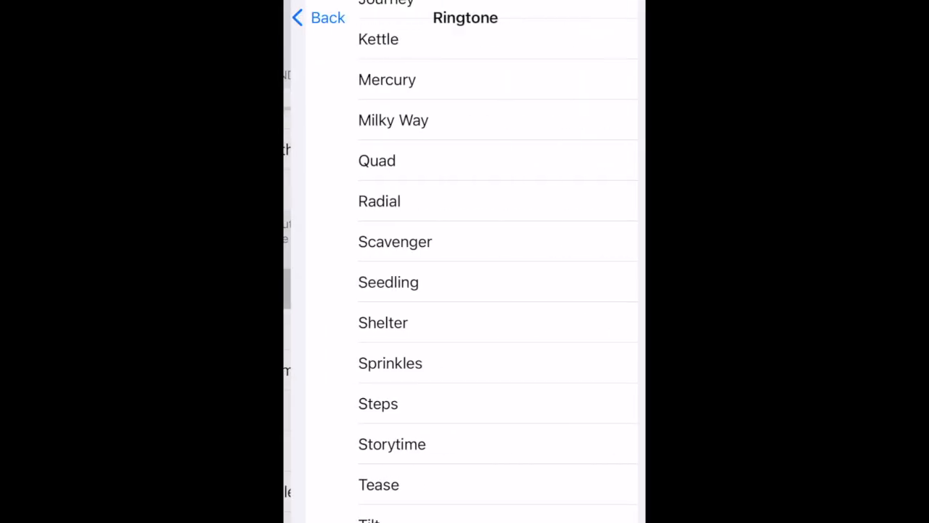